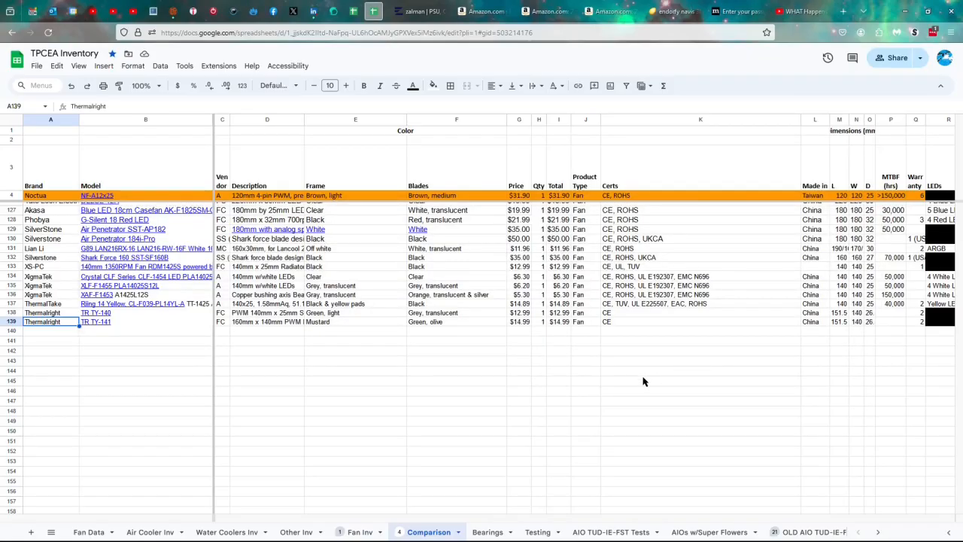
mouse_move(247, 401)
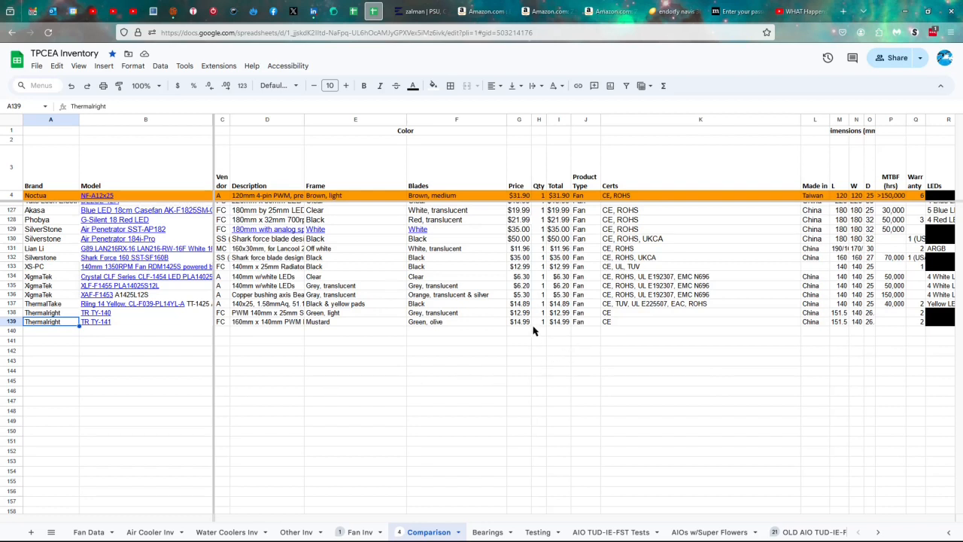
Check the TR TY-141 certifications, then select its depth cell O139 for 26.3 mm
click(700, 321)
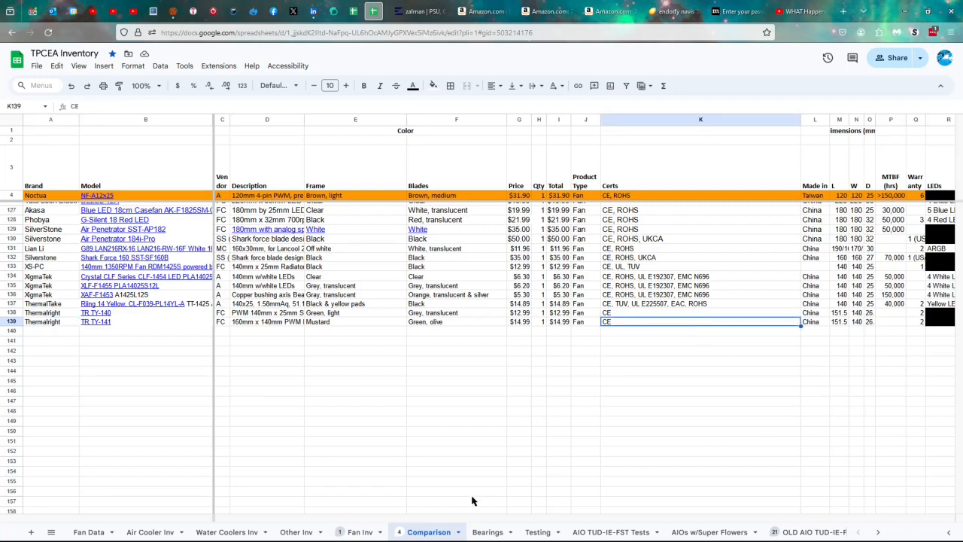
scroll(right, 3)
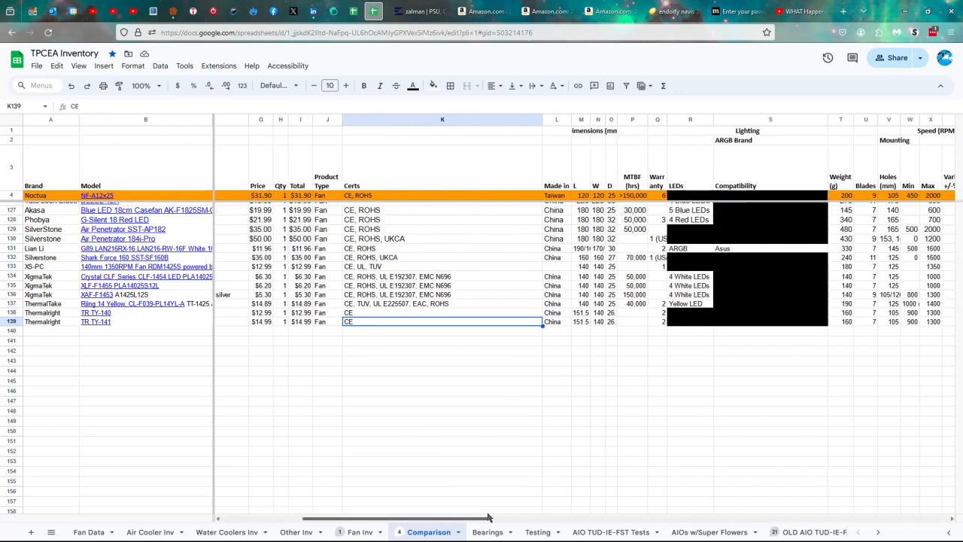
scroll(right, 3)
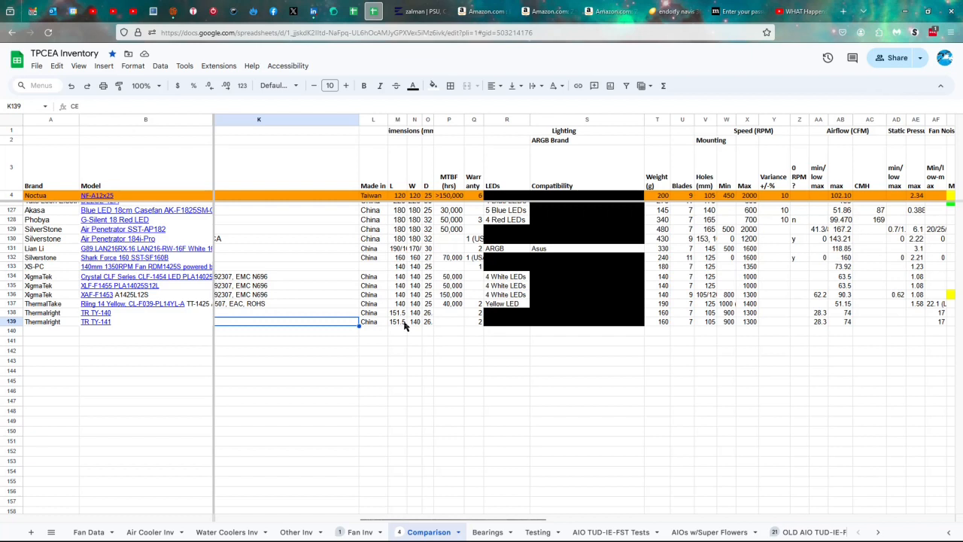
mouse_move(431, 325)
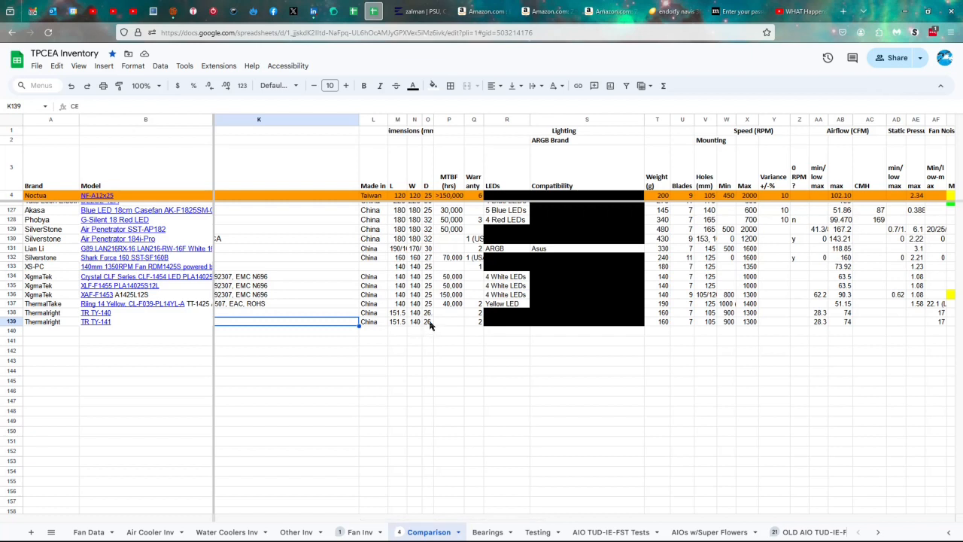
click(428, 322)
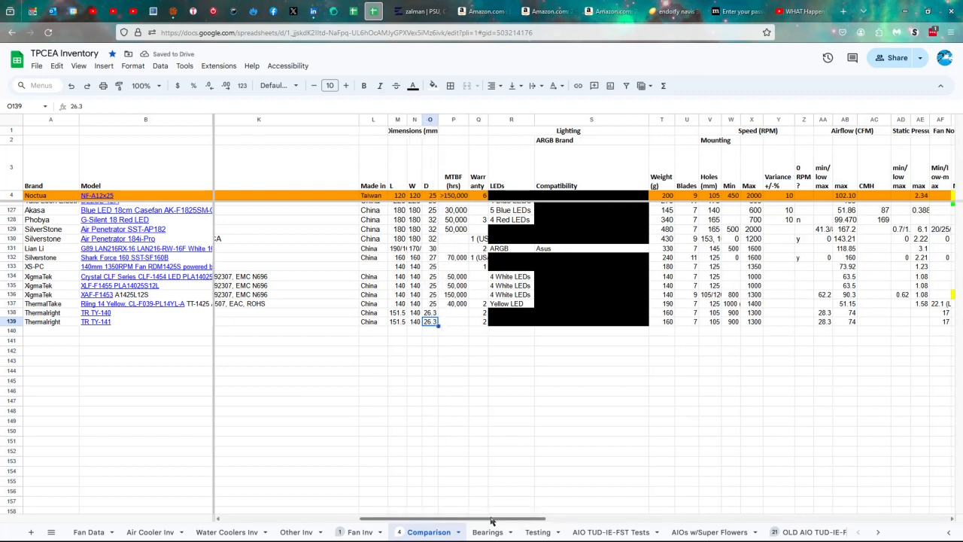
scroll(right, 3)
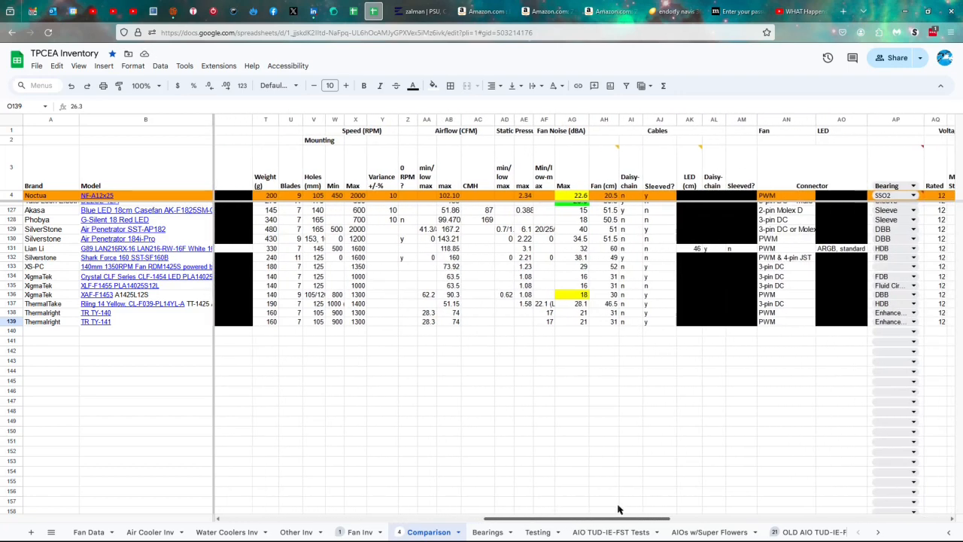
scroll(right, 3)
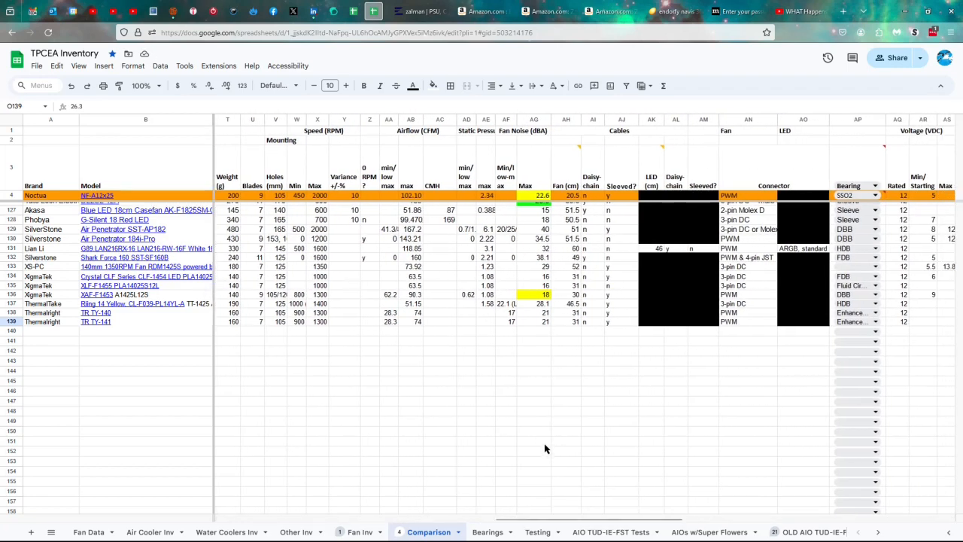
mouse_move(348, 376)
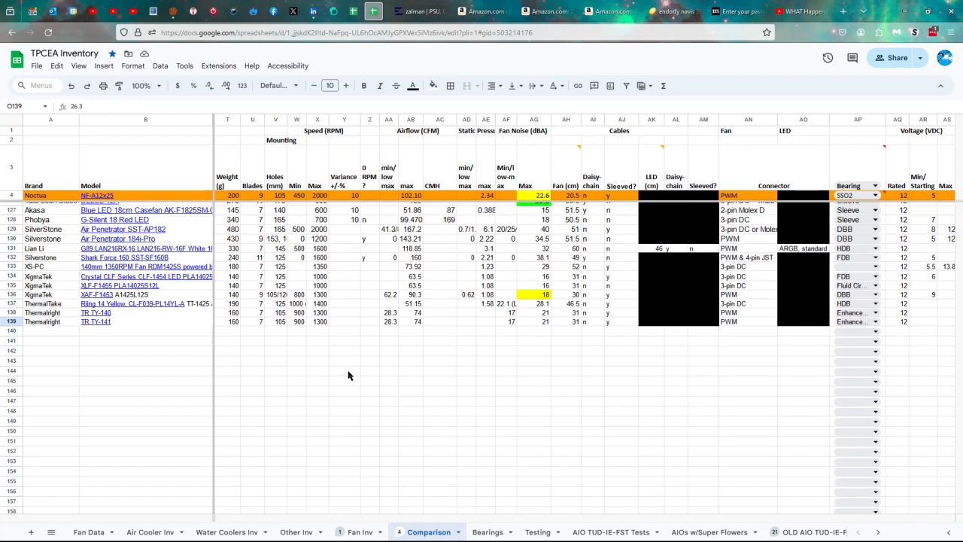
mouse_move(334, 347)
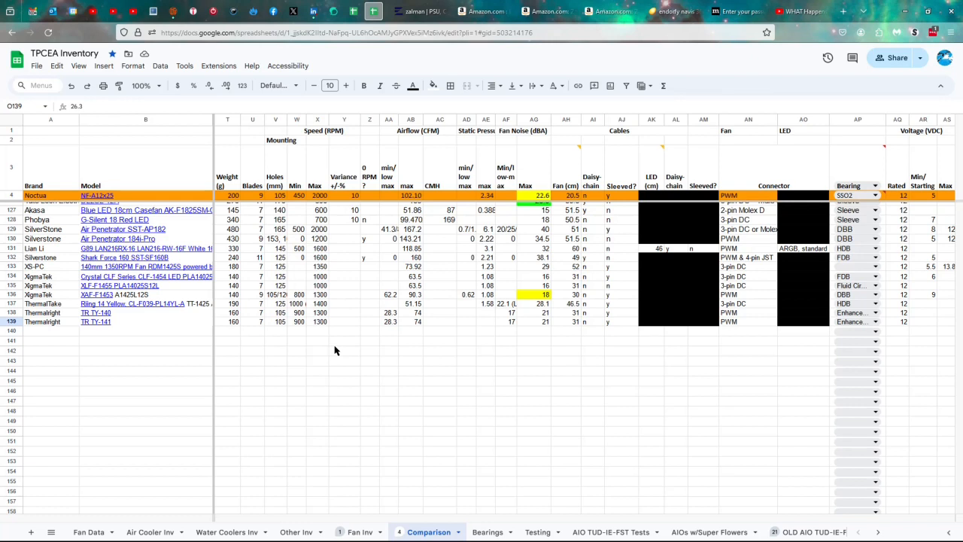
mouse_move(414, 368)
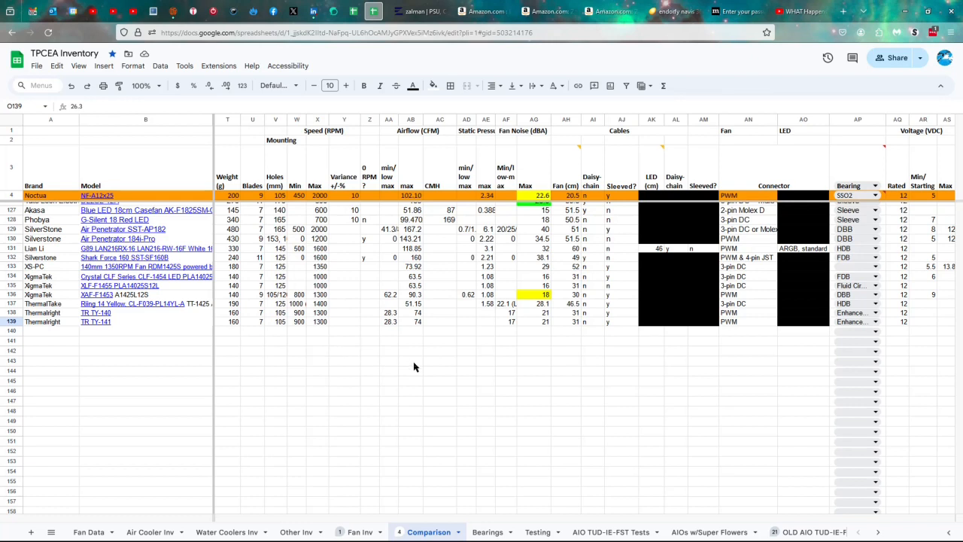
mouse_move(423, 349)
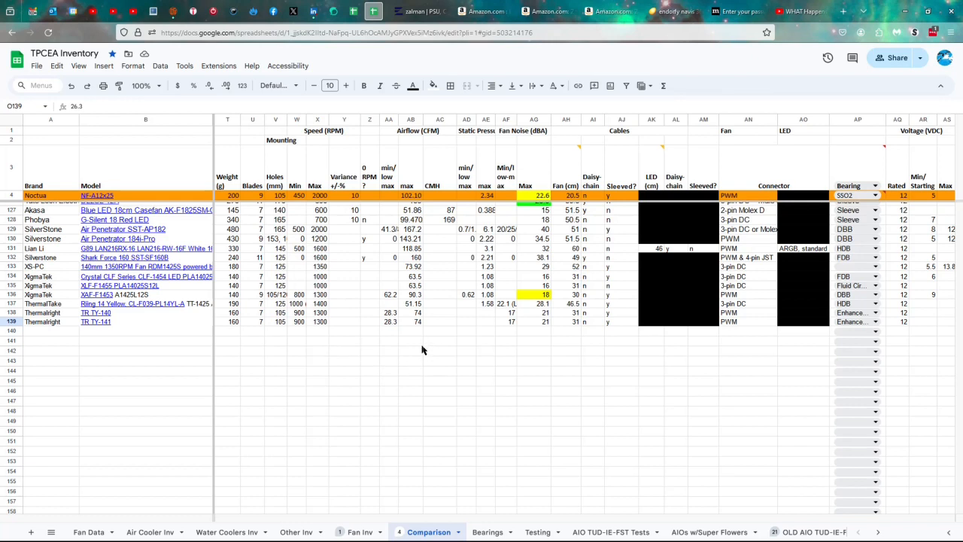
mouse_move(395, 329)
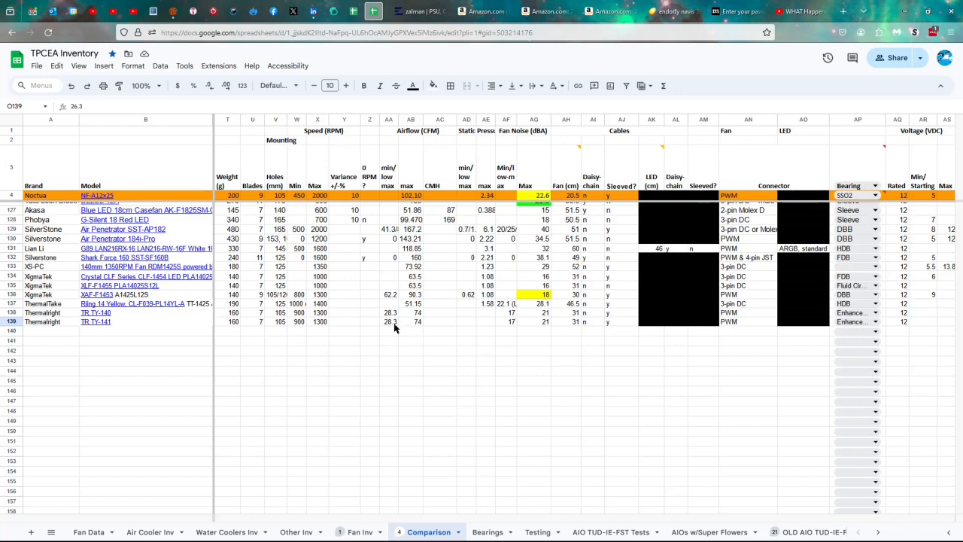
mouse_move(563, 520)
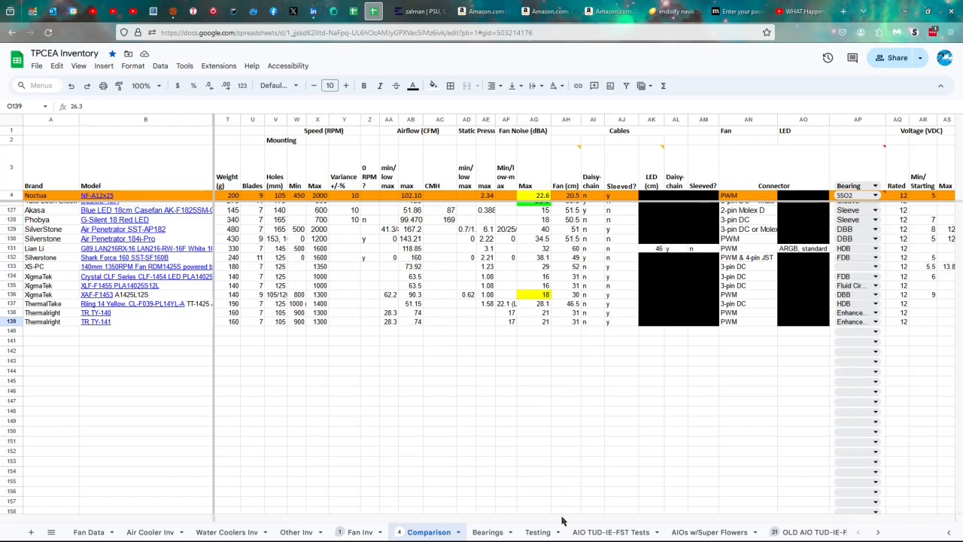
scroll(right, 3)
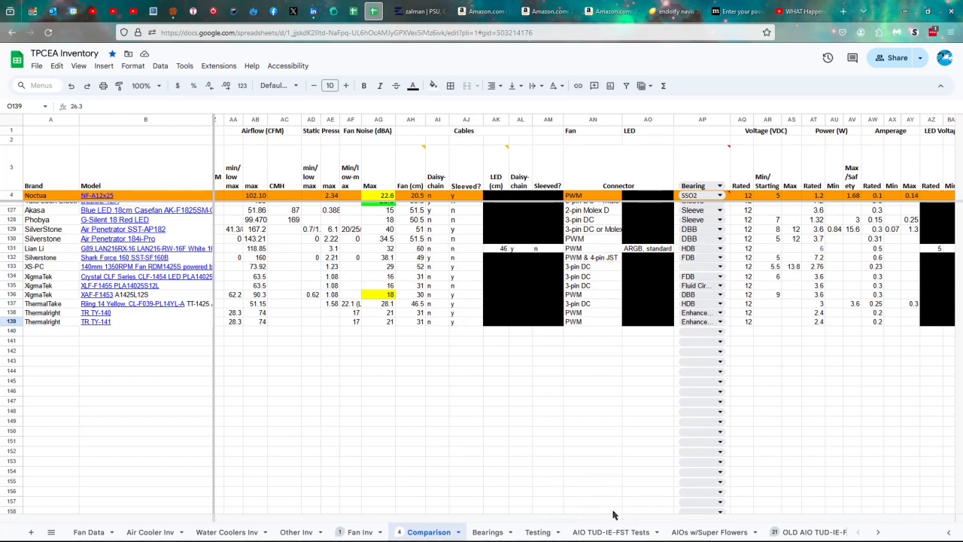
mouse_move(383, 351)
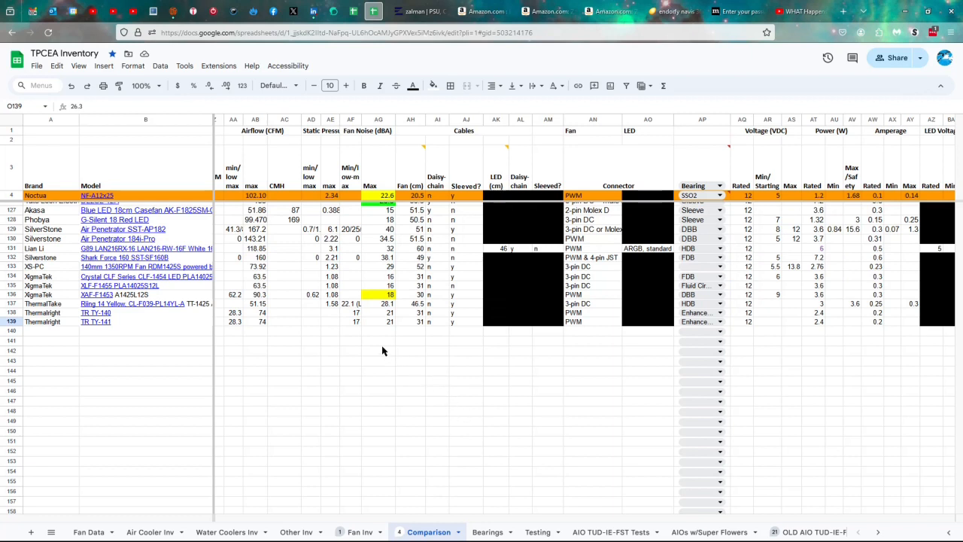
mouse_move(430, 356)
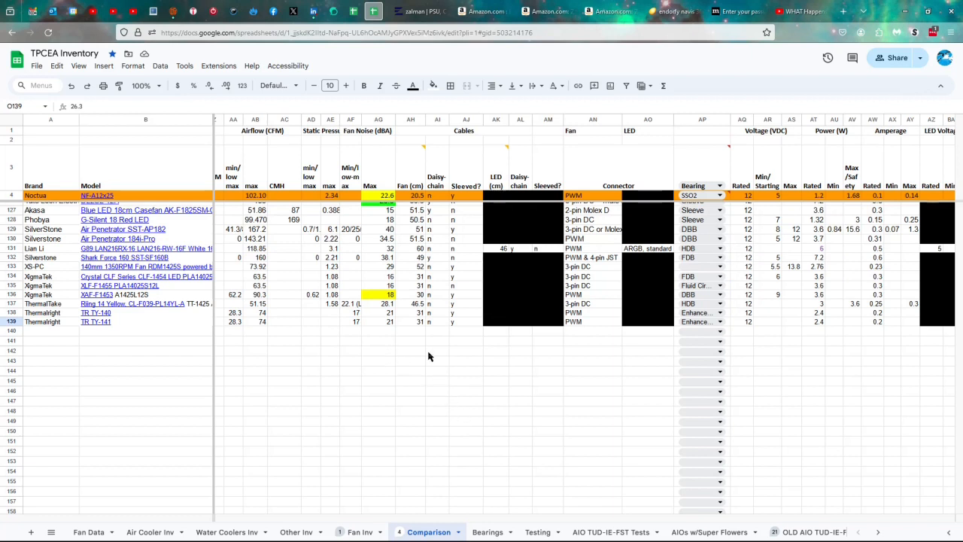
mouse_move(421, 329)
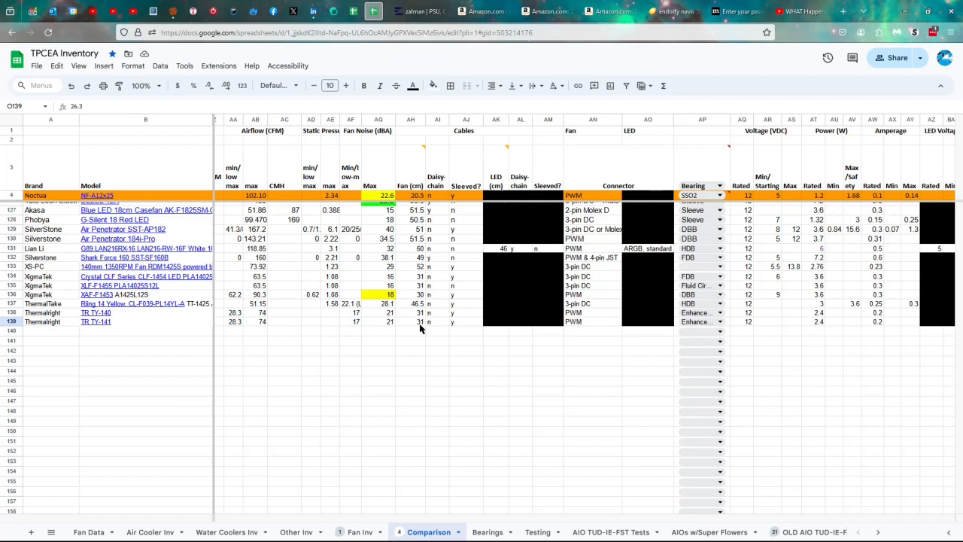
mouse_move(514, 517)
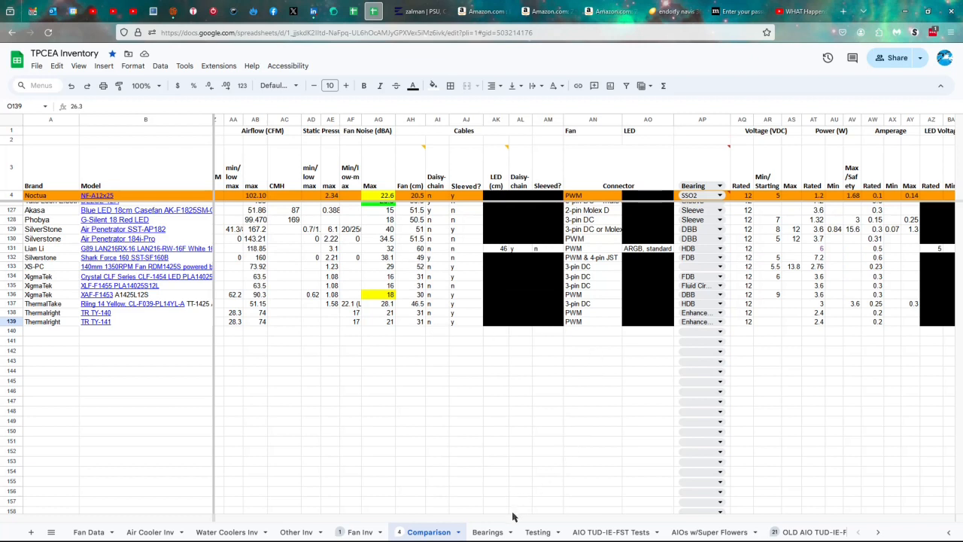
click(719, 312)
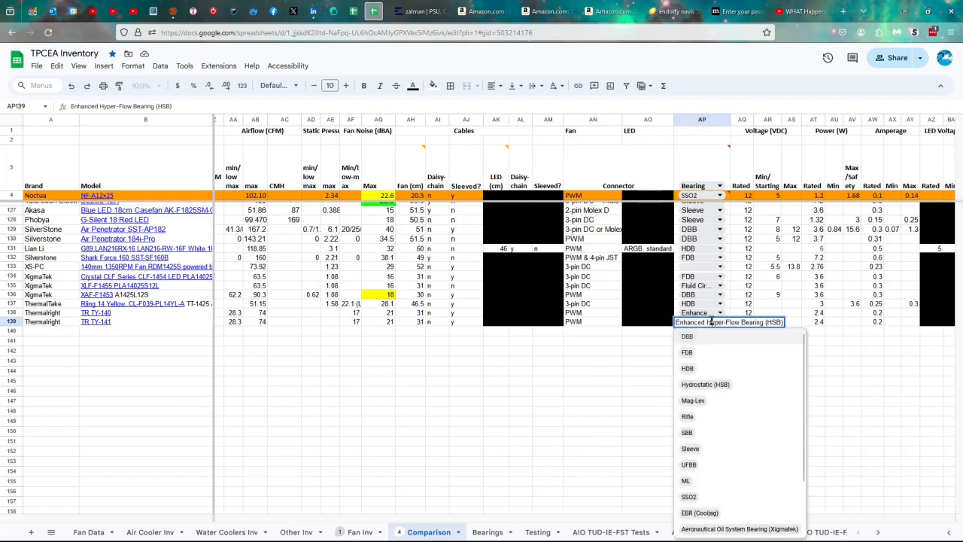
mouse_move(717, 348)
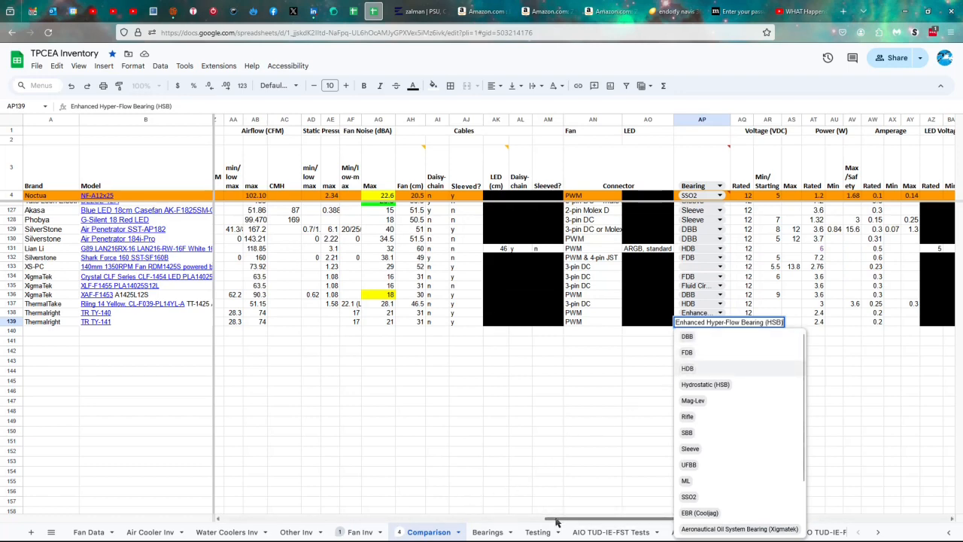
scroll(right, 3)
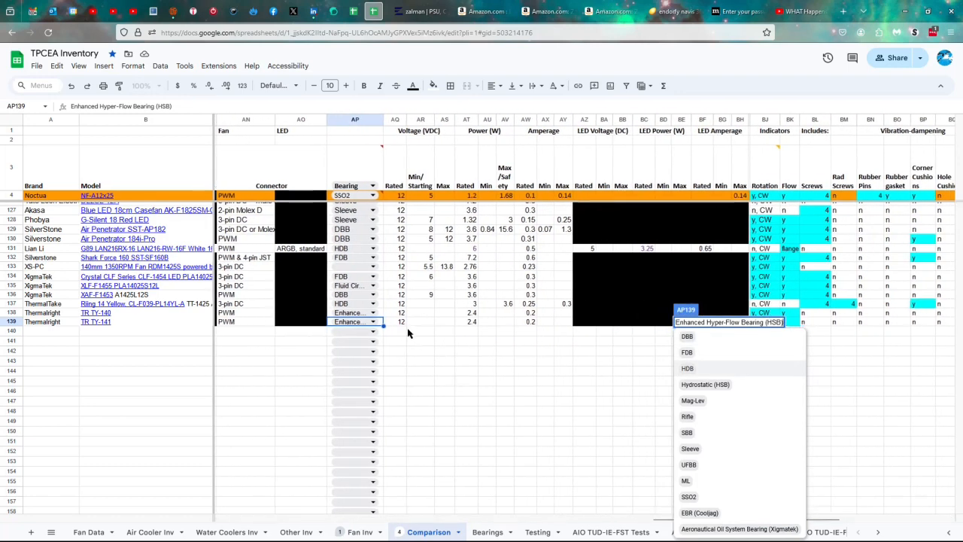
click(397, 322)
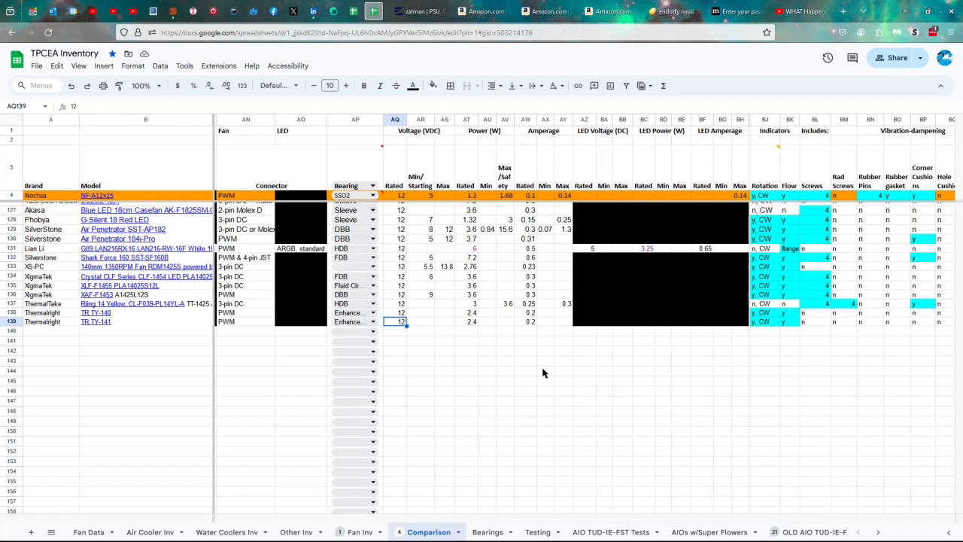
click(467, 321)
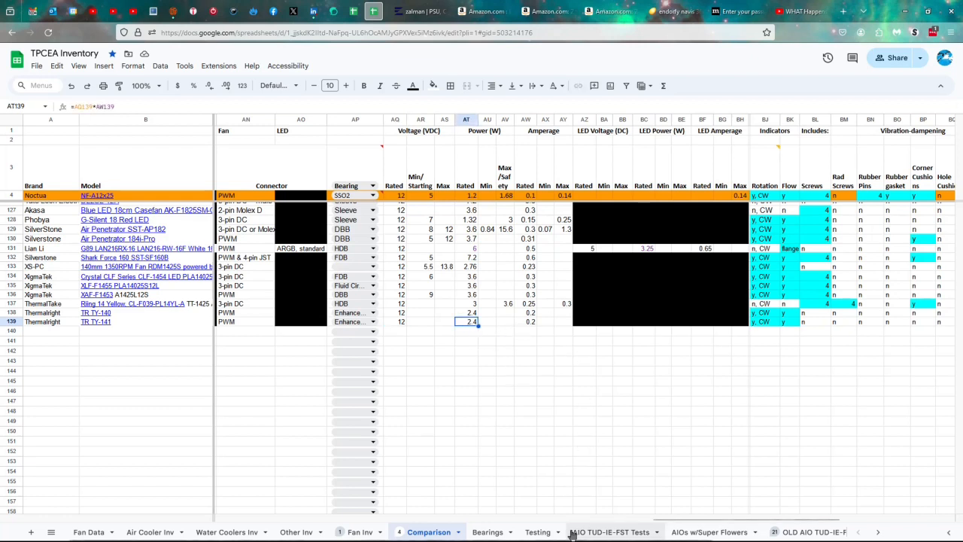
View row 139's indicator columns, then switch away from the spreadsheet with Alt+Tab
scroll(right, 3)
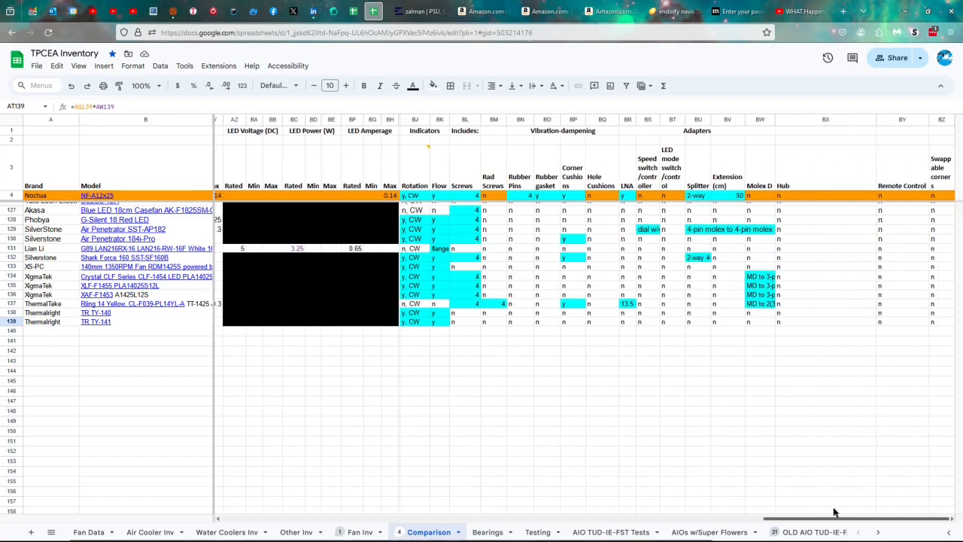
mouse_move(419, 358)
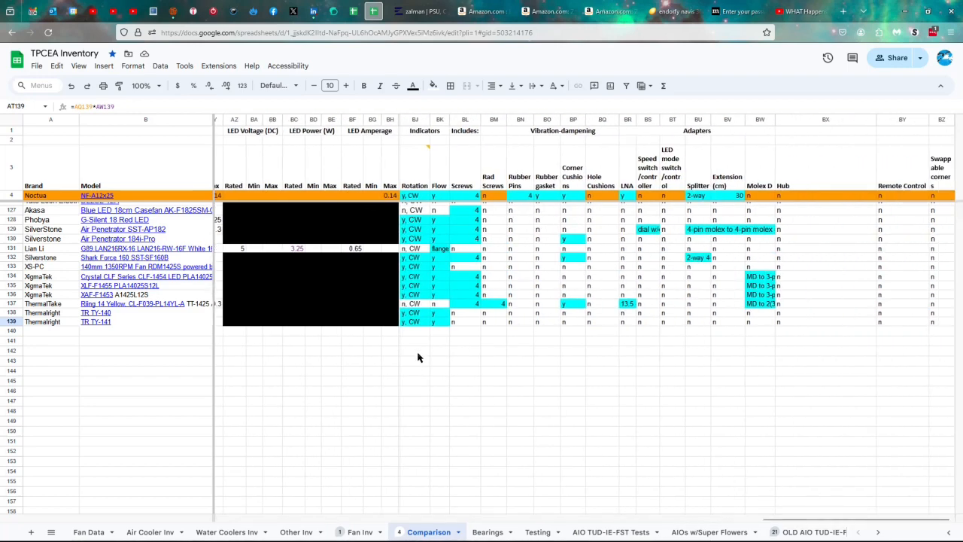
mouse_move(419, 337)
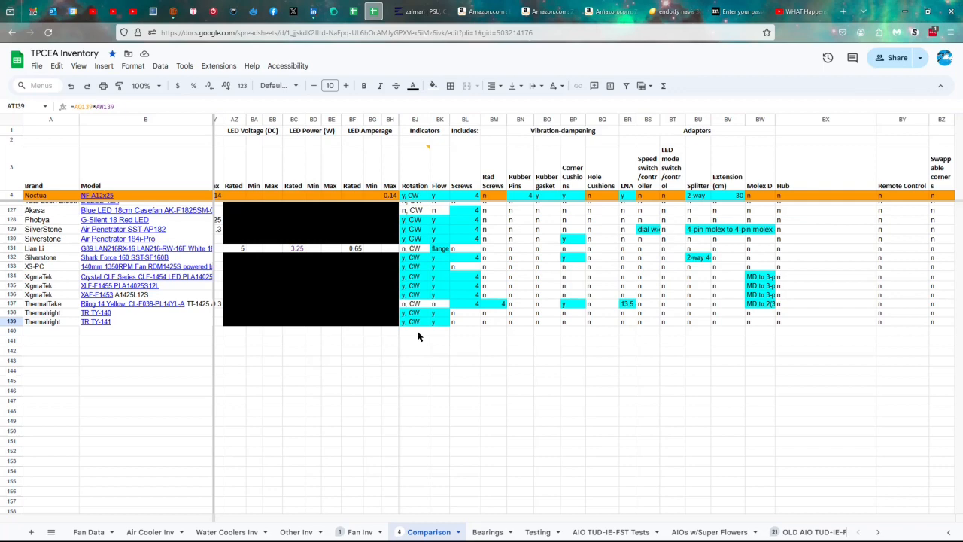
key(alt+tab)
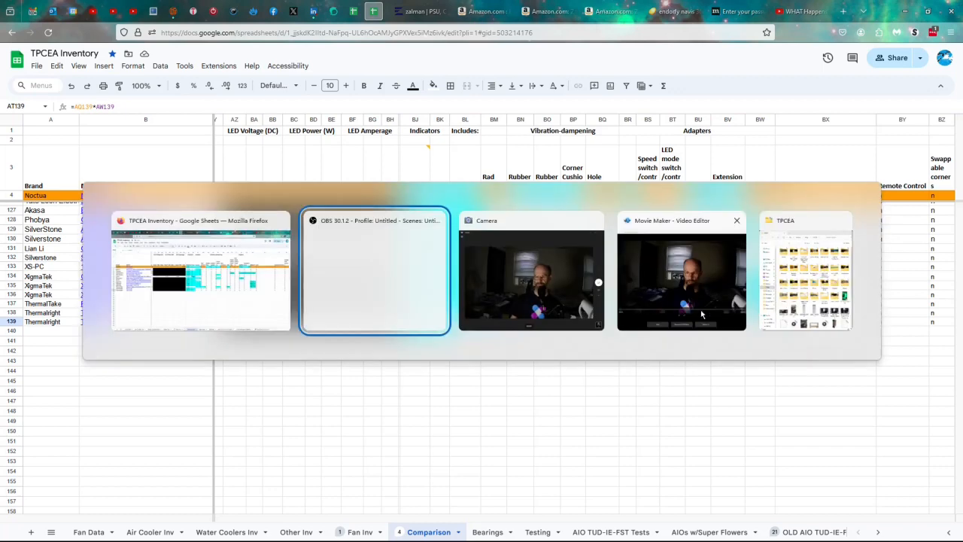